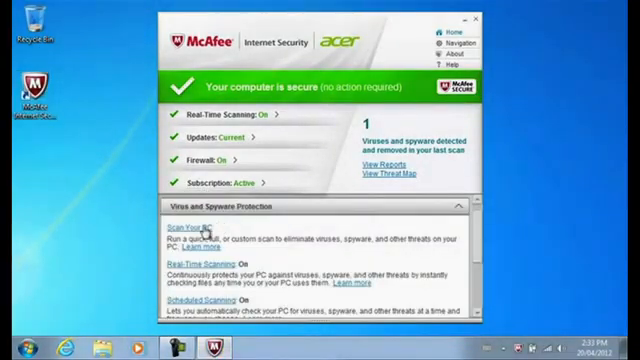
Step: Start a quick scan of the PC from Scan Your PC
{"action": "left_click", "coordinate": [190, 228]}
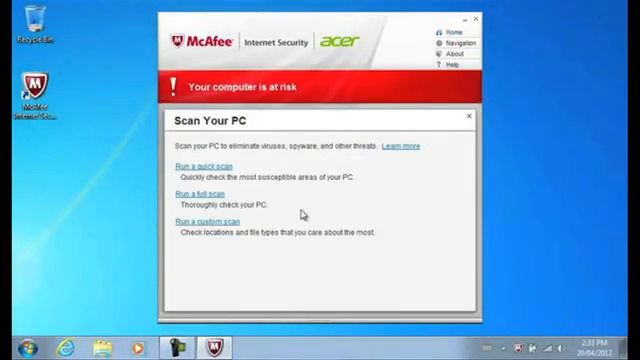
{"action": "left_click", "coordinate": [200, 160]}
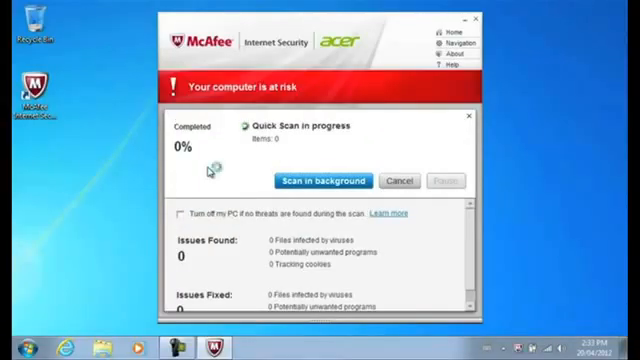
{"action": "mouse_move", "coordinate": [118, 276]}
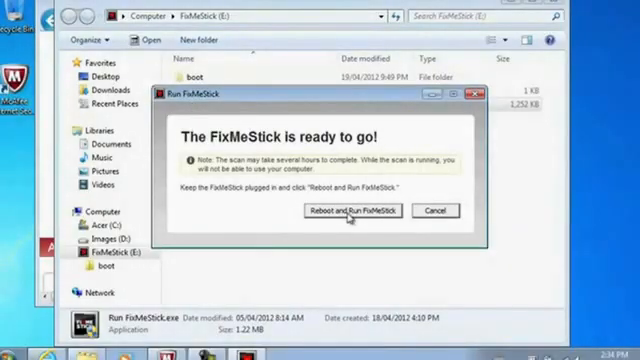
Step: Reboot the PC into FixMeStick from the USB drive
{"action": "left_click", "coordinate": [350, 210]}
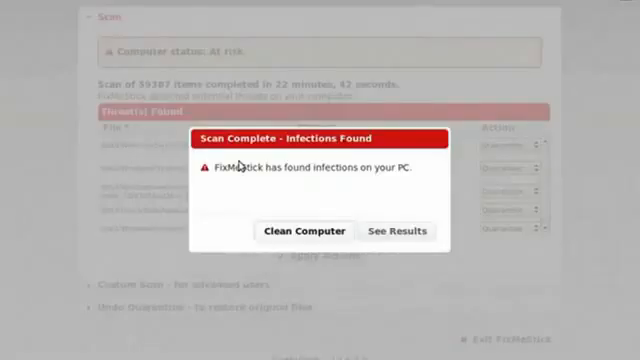
Step: Clean the computer of the infections FixMeStick found
{"action": "left_click", "coordinate": [304, 232]}
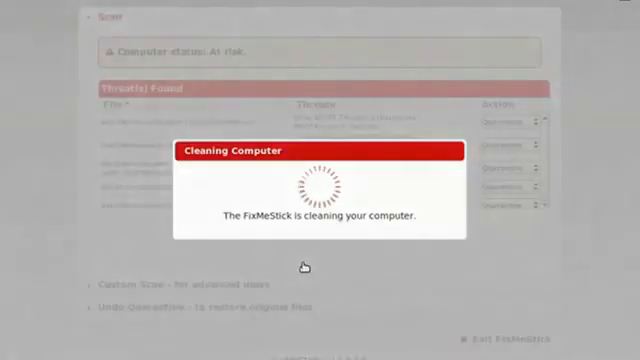